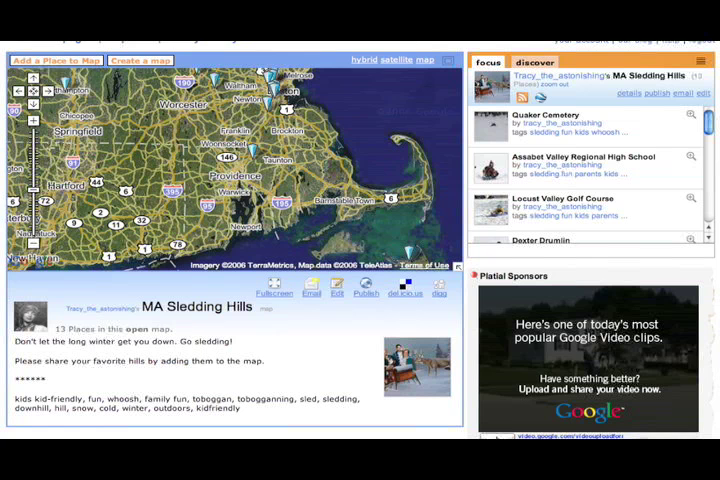
{"action": "mouse_move", "coordinate": [562, 318]}
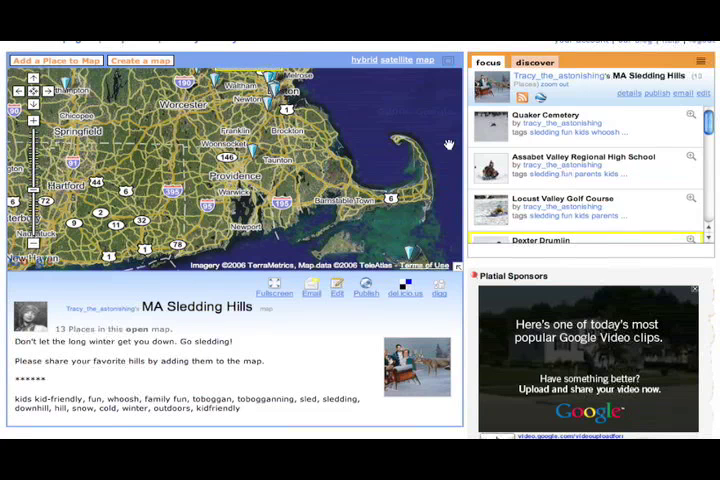
{"action": "mouse_move", "coordinate": [452, 138]}
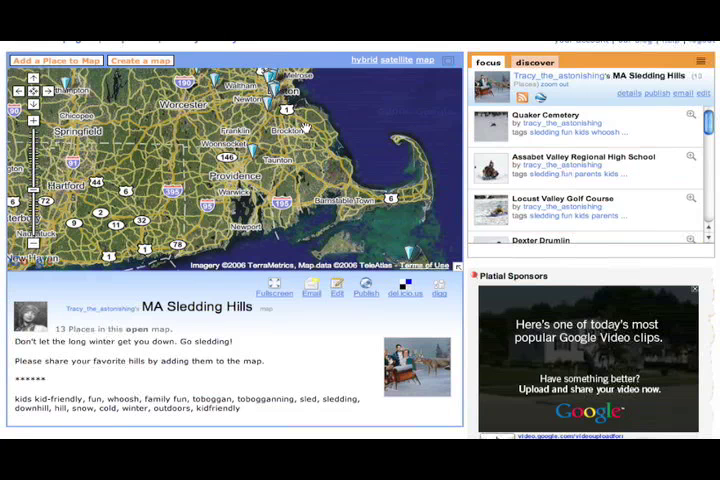
{"action": "mouse_move", "coordinate": [450, 124]}
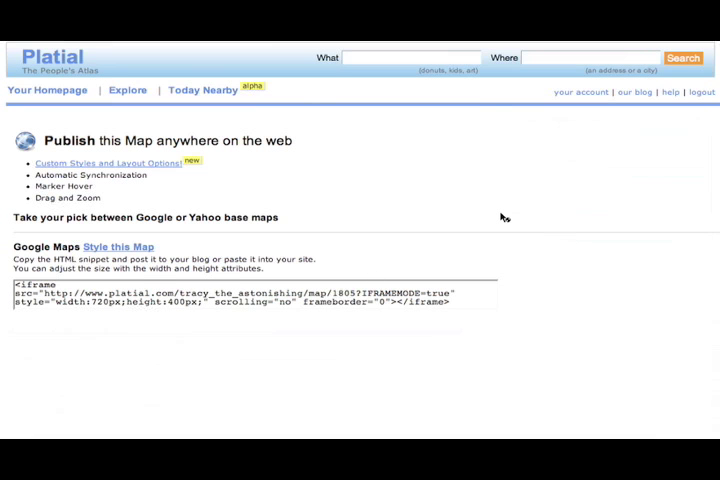
{"action": "mouse_move", "coordinate": [502, 216]}
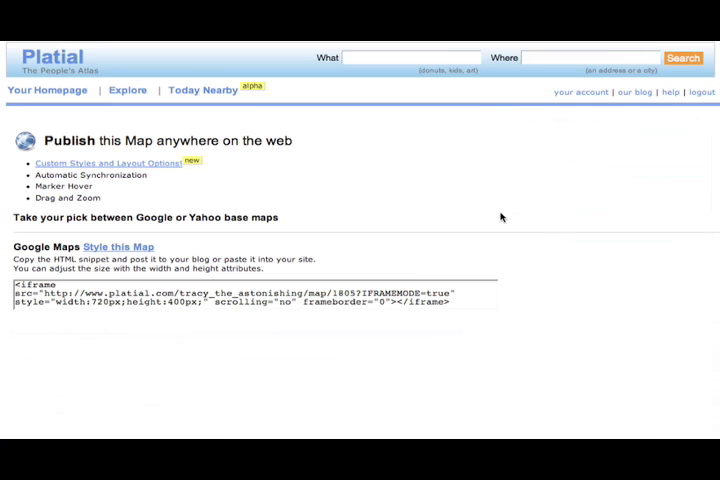
{"action": "left_click", "coordinate": [116, 246]}
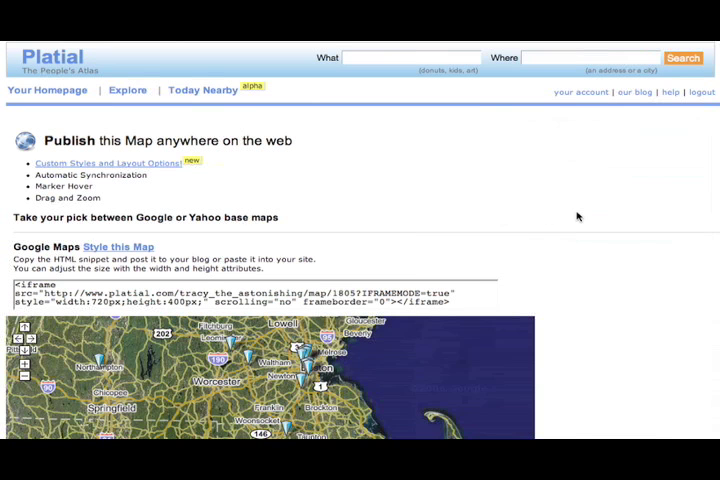
{"action": "scroll", "scroll_direction": "down", "scroll_amount": 3}
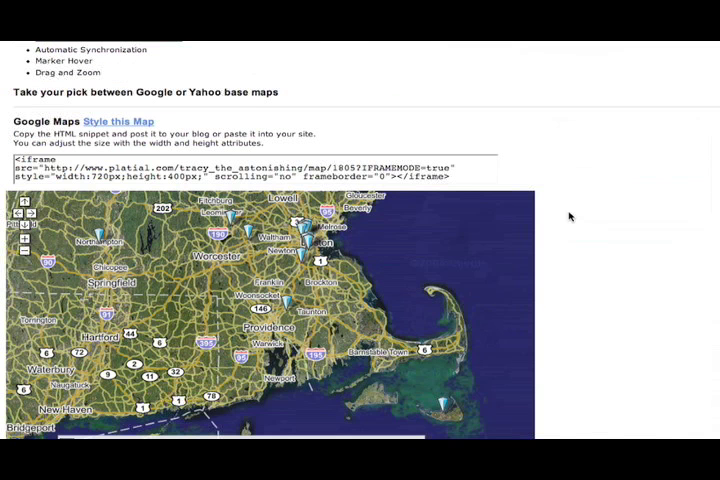
{"action": "scroll", "scroll_direction": "down", "scroll_amount": 3}
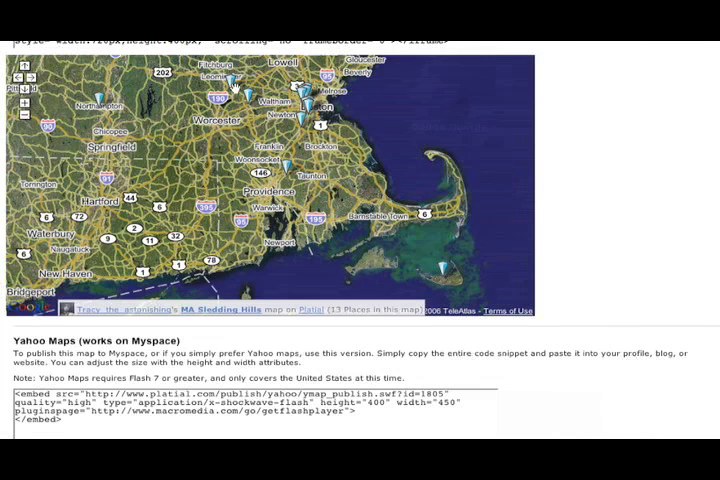
{"action": "mouse_move", "coordinate": [624, 208]}
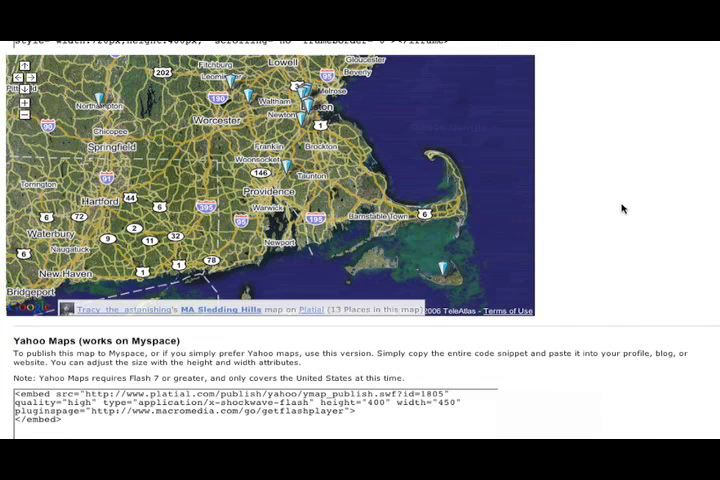
{"action": "mouse_move", "coordinate": [620, 138]}
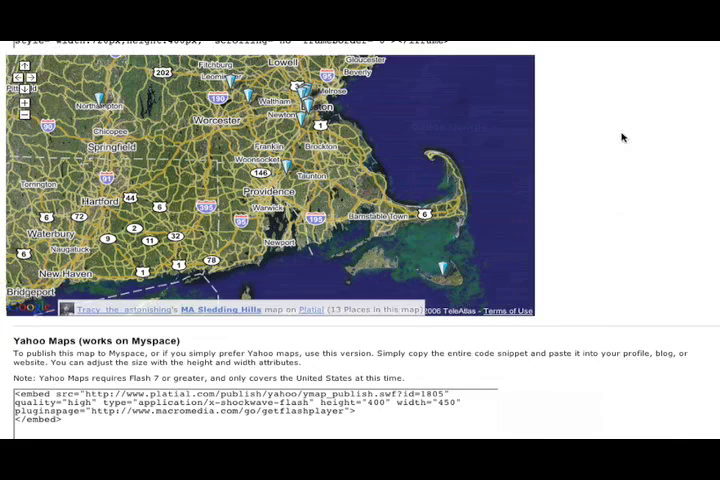
{"action": "scroll", "scroll_direction": "down", "scroll_amount": 3}
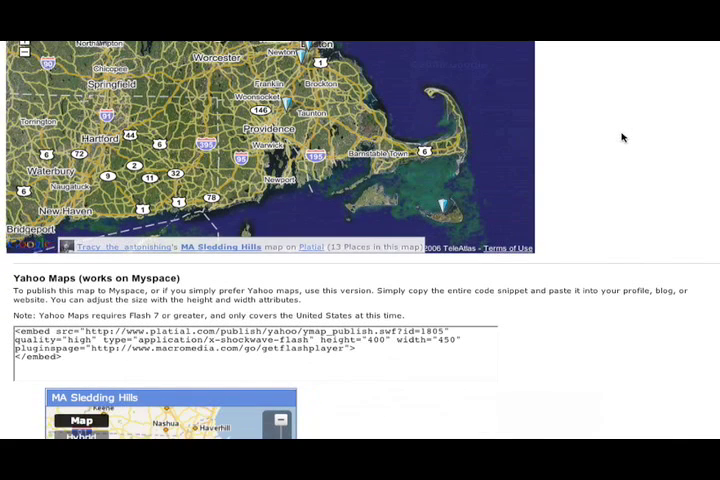
{"action": "scroll", "scroll_direction": "down", "scroll_amount": 3}
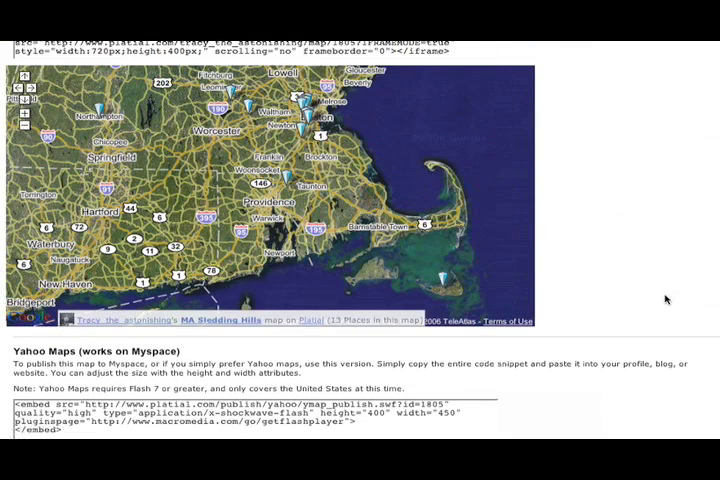
{"action": "mouse_move", "coordinate": [532, 340]}
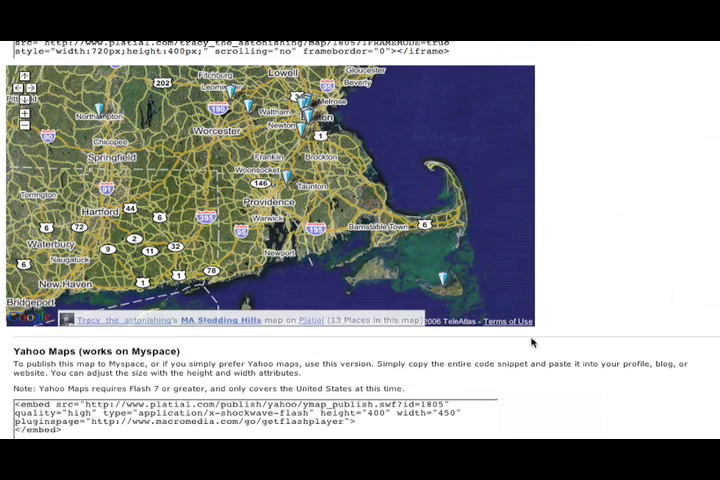
{"action": "scroll", "scroll_direction": "up", "scroll_amount": 3}
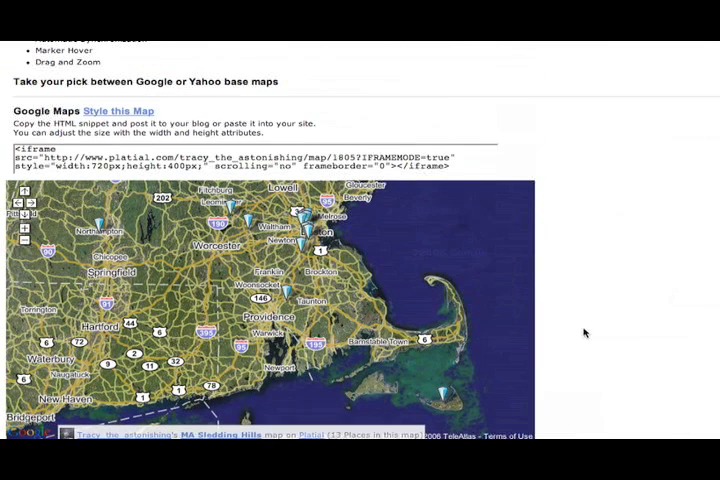
{"action": "mouse_move", "coordinate": [548, 212]}
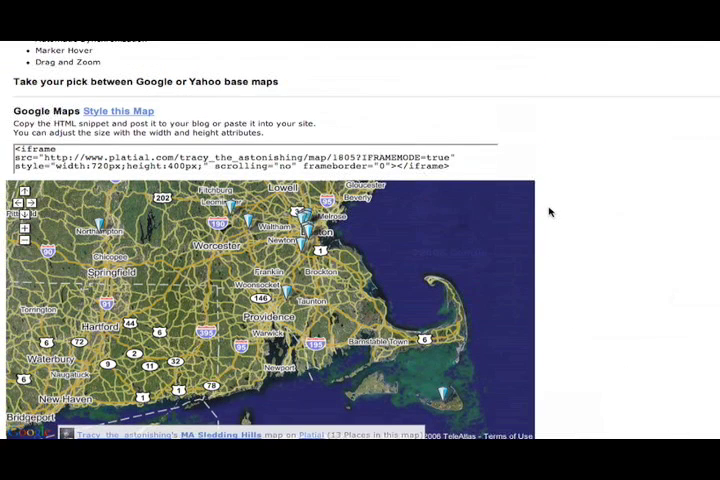
{"action": "scroll", "scroll_direction": "up", "scroll_amount": 3}
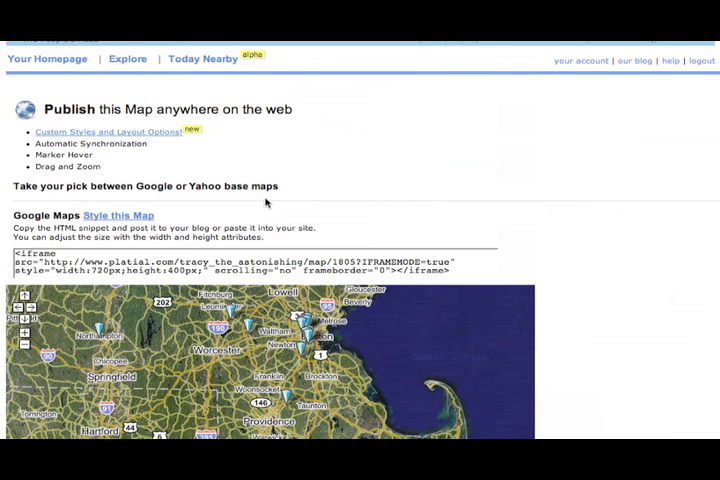
{"action": "mouse_move", "coordinate": [138, 216]}
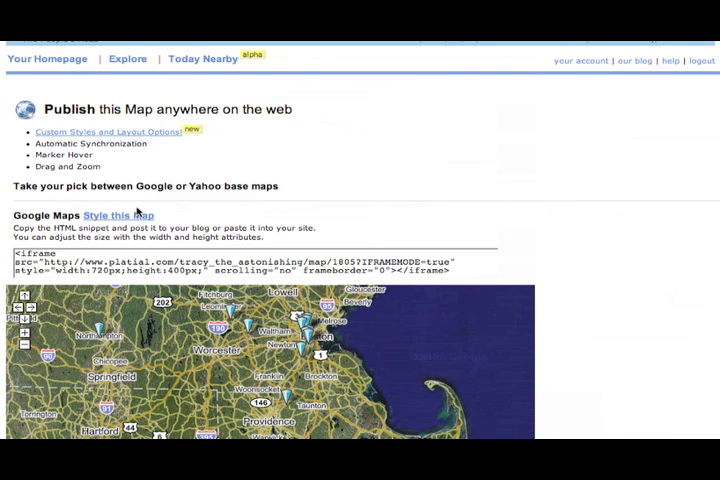
{"action": "mouse_move", "coordinate": [136, 216]}
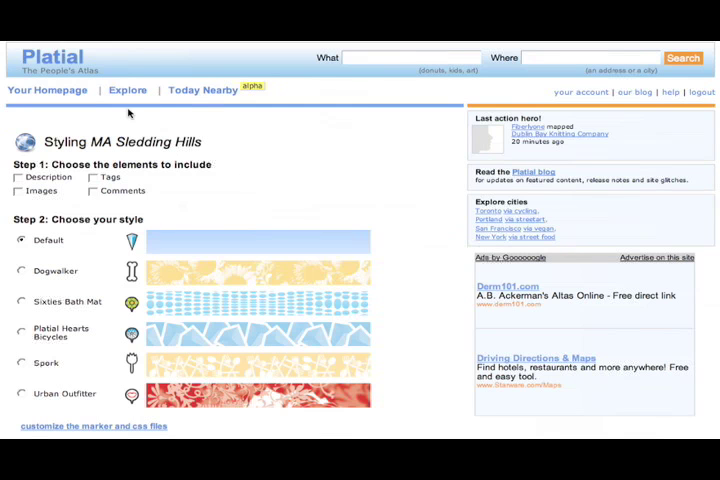
{"action": "mouse_move", "coordinate": [92, 132]}
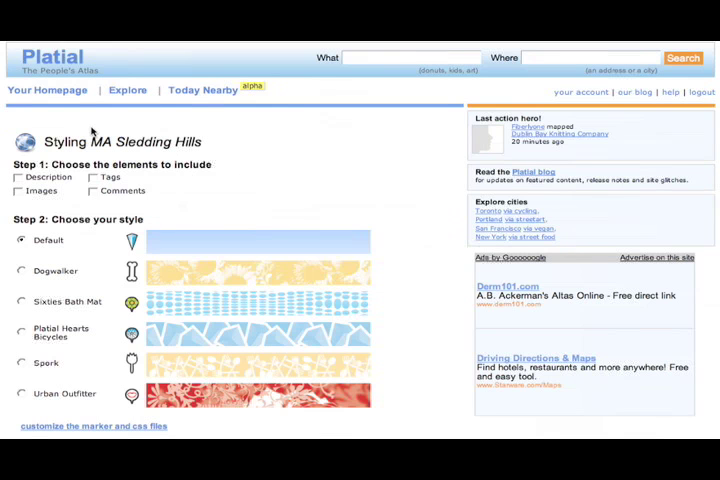
{"action": "mouse_move", "coordinate": [318, 196]}
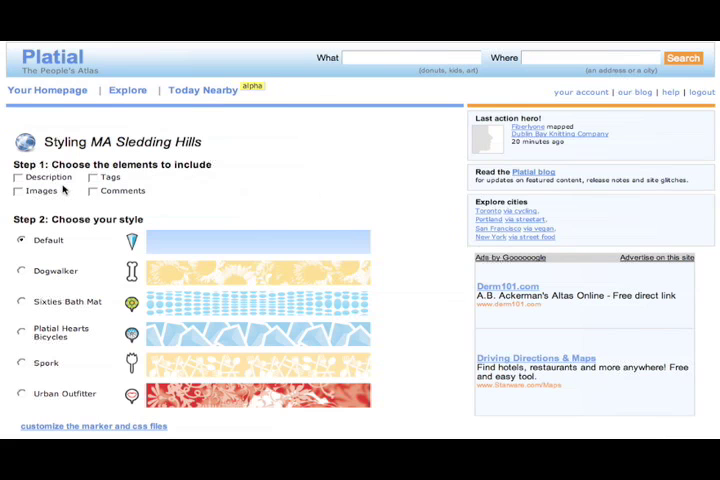
Tick Description and Images as elements to include in the MA Sledding Hills map.
{"action": "left_click", "coordinate": [16, 176]}
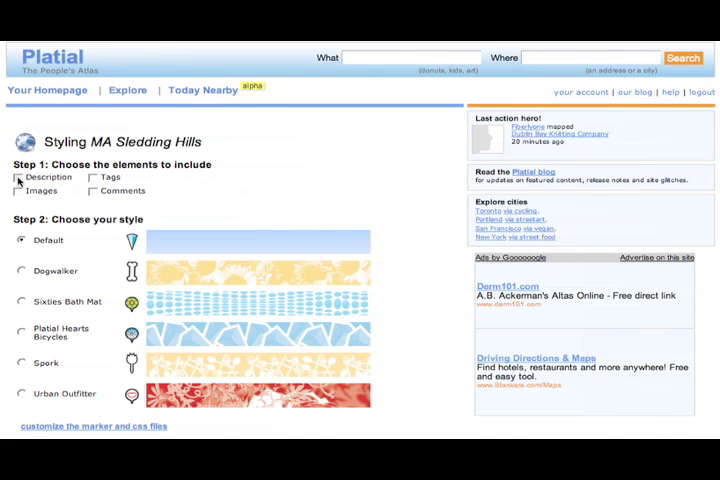
{"action": "left_click", "coordinate": [18, 176]}
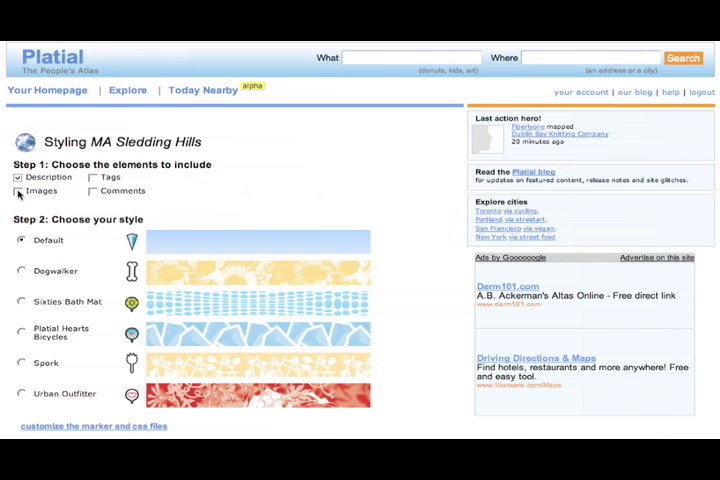
{"action": "left_click", "coordinate": [18, 190]}
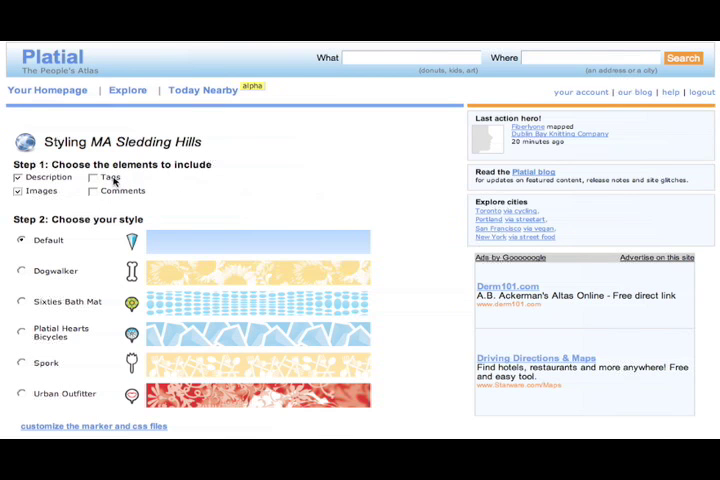
{"action": "mouse_move", "coordinate": [198, 172]}
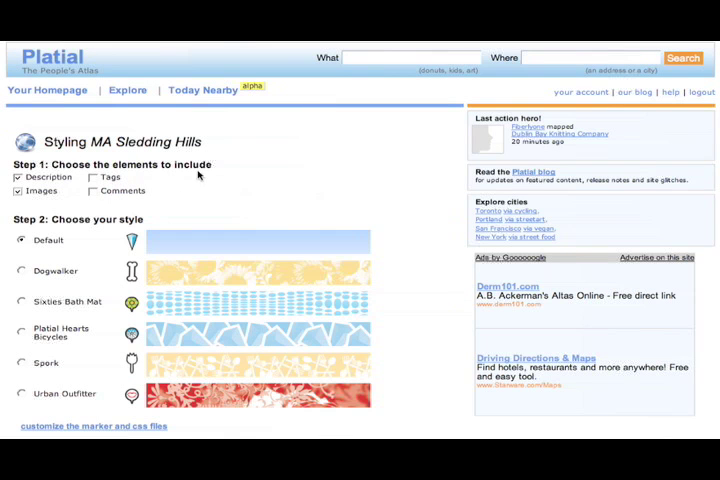
{"action": "scroll", "scroll_direction": "down", "scroll_amount": 3}
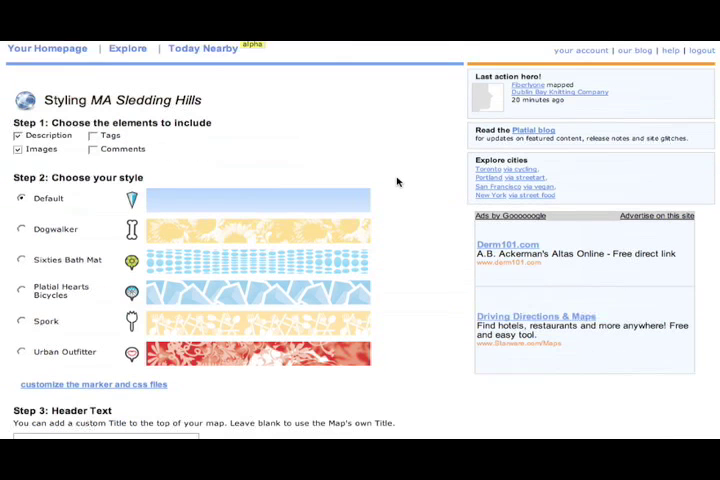
Select the Platial Hearts Bicycles style for the MA Sledding Hills map.
{"action": "scroll", "scroll_direction": "down", "scroll_amount": 3}
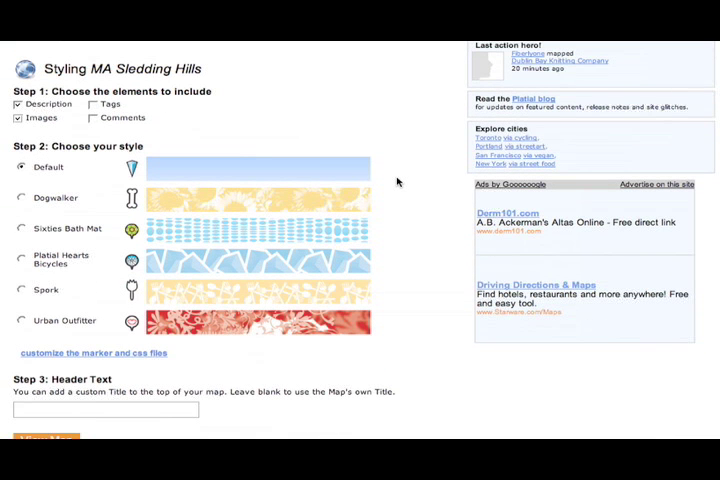
{"action": "mouse_move", "coordinate": [86, 196]}
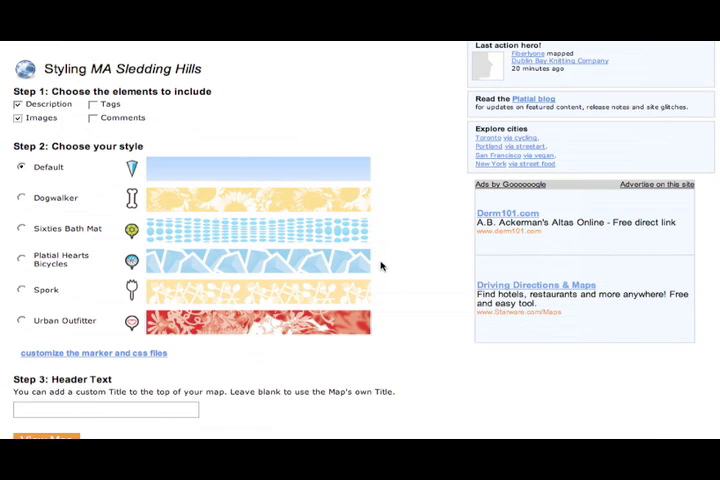
{"action": "mouse_move", "coordinate": [386, 314]}
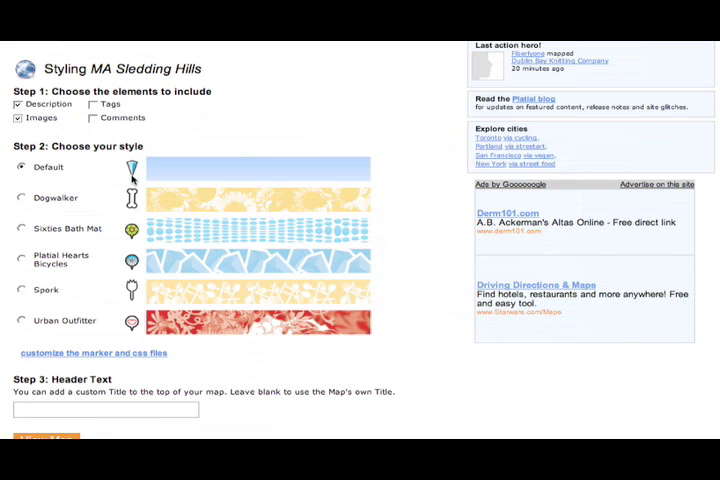
{"action": "mouse_move", "coordinate": [136, 304]}
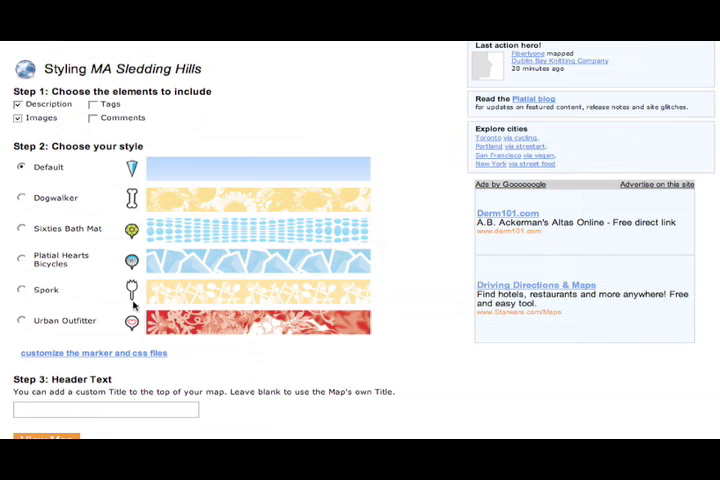
{"action": "mouse_move", "coordinate": [168, 170]}
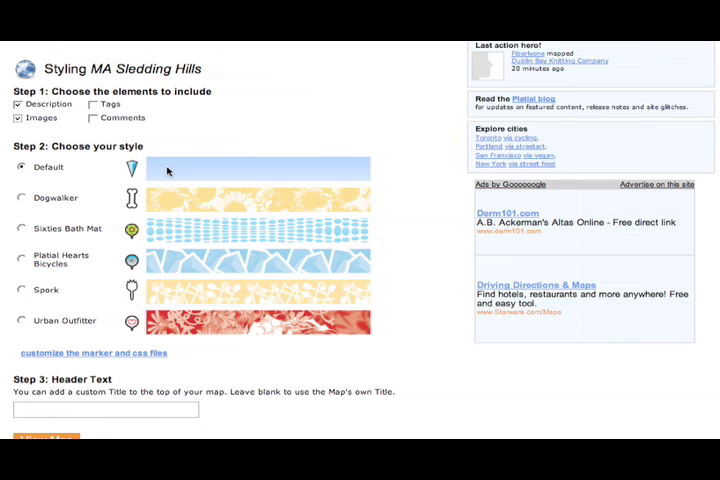
{"action": "mouse_move", "coordinate": [22, 228]}
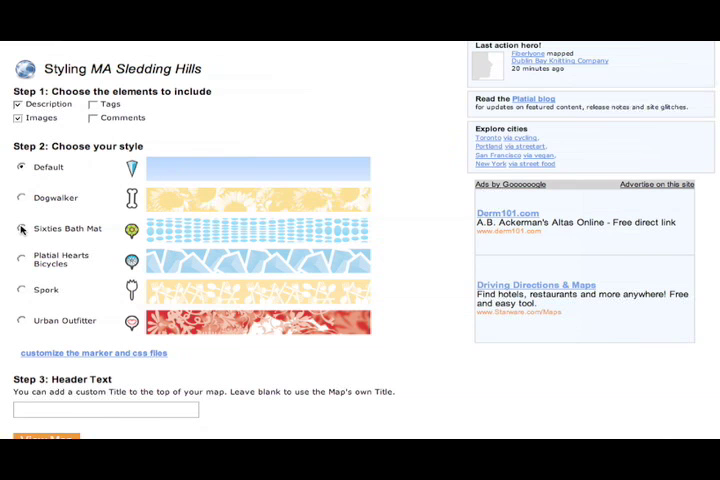
{"action": "mouse_move", "coordinate": [20, 260]}
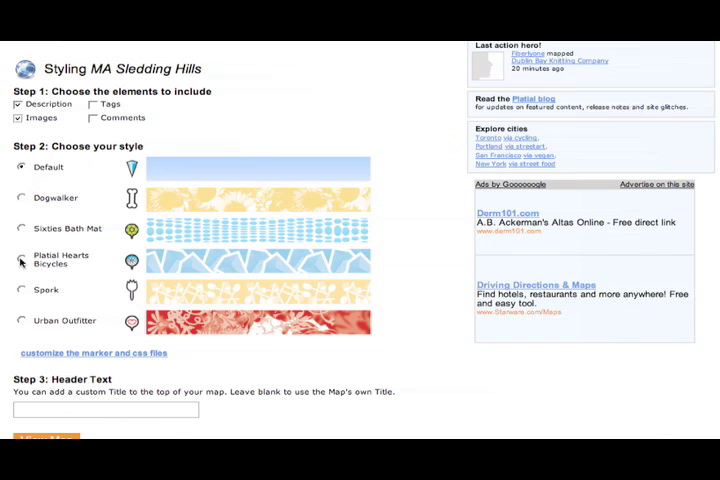
{"action": "left_click", "coordinate": [20, 260]}
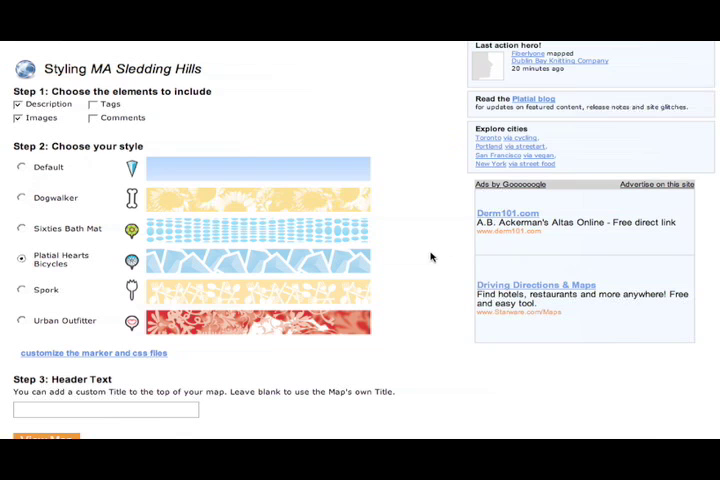
{"action": "scroll", "scroll_direction": "down", "scroll_amount": 3}
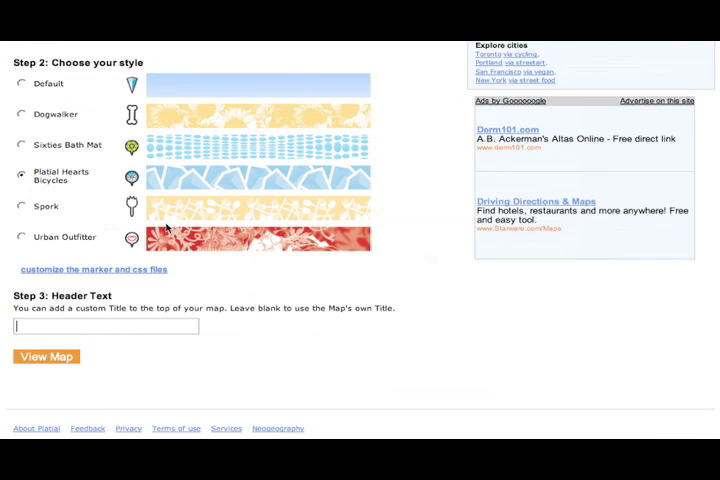
{"action": "mouse_move", "coordinate": [272, 184]}
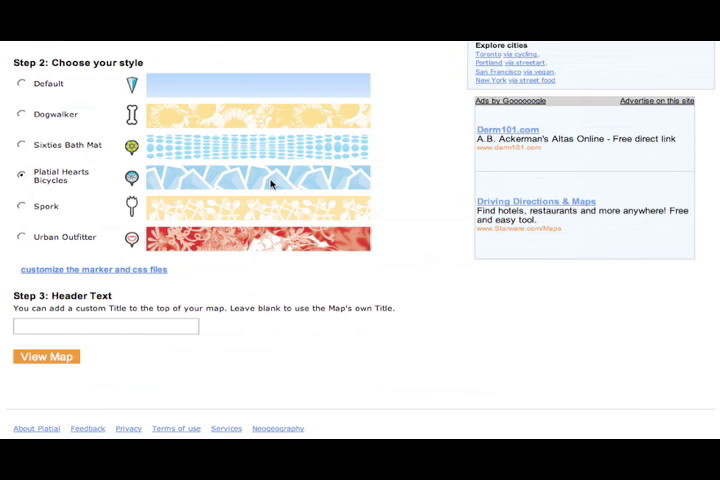
{"action": "mouse_move", "coordinate": [192, 186]}
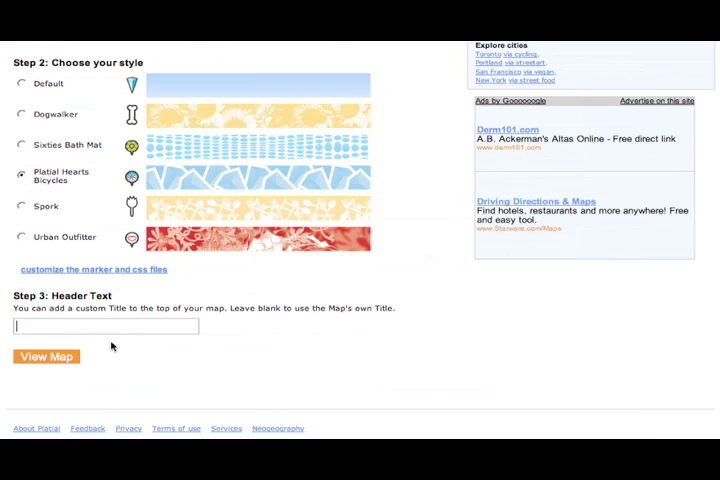
Enter 'Mass sledding' as the header text for the styled map.
{"action": "type", "text": "Mass"}
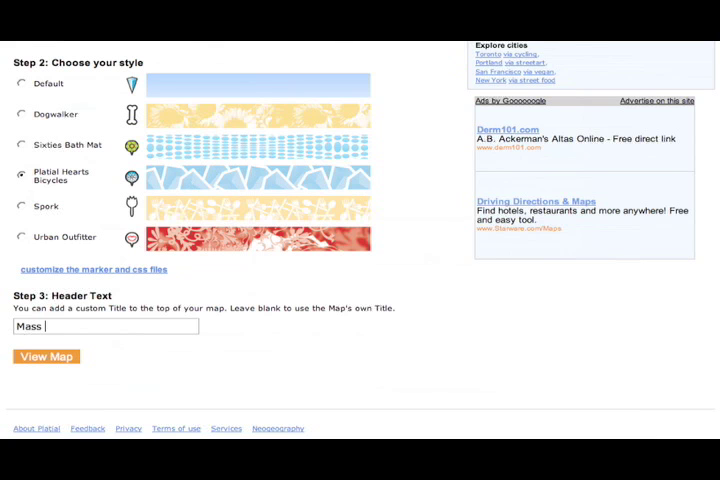
{"action": "type", "text": "sledd"}
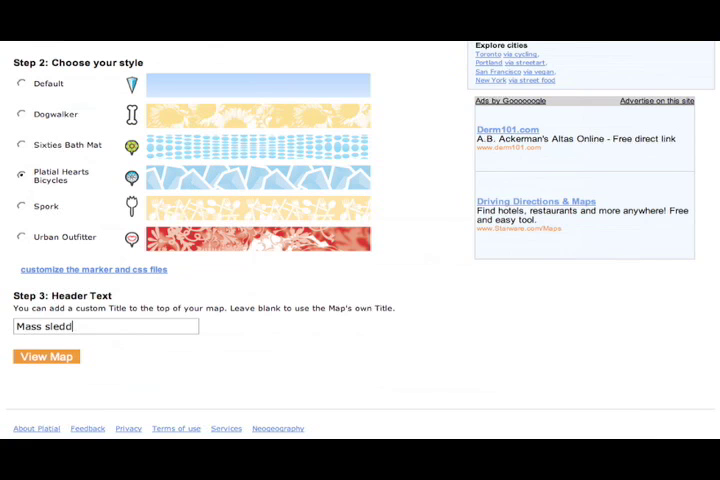
{"action": "type", "text": "ing"}
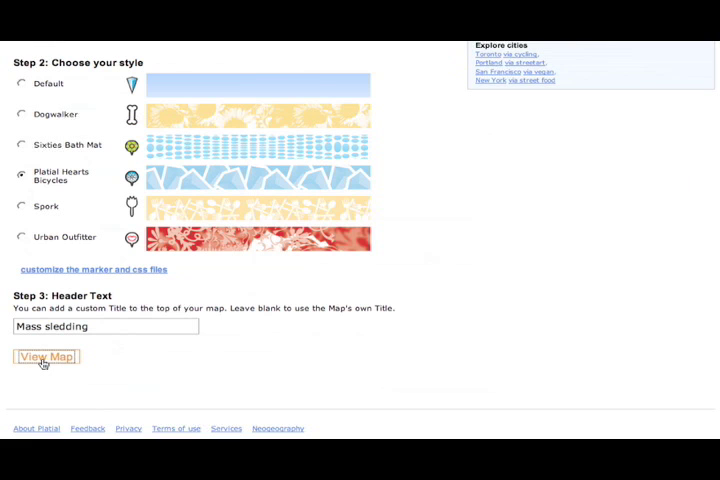
Generate the styled map via View Map and preview The Bowl's details in its place list.
{"action": "left_click", "coordinate": [46, 356]}
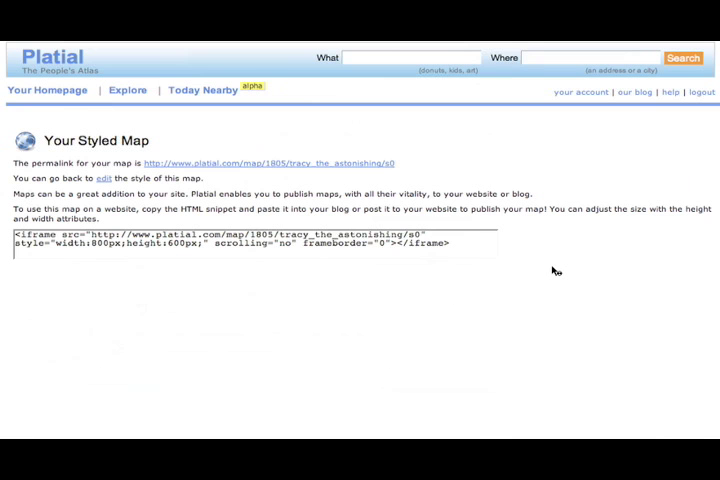
{"action": "scroll", "scroll_direction": "down", "scroll_amount": 3}
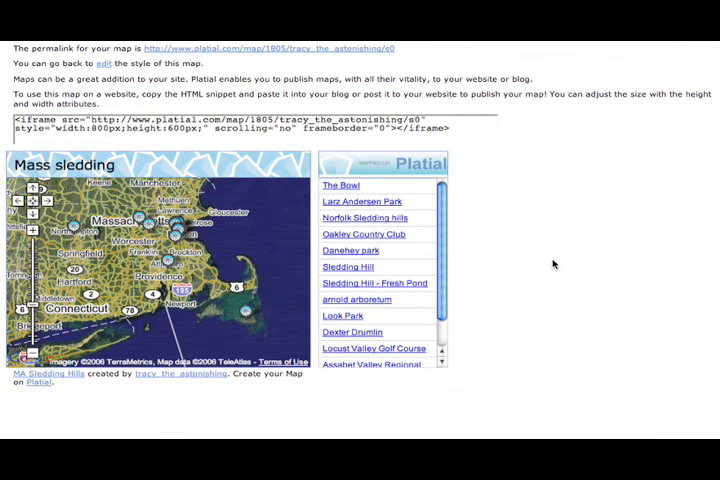
{"action": "left_click", "coordinate": [340, 184]}
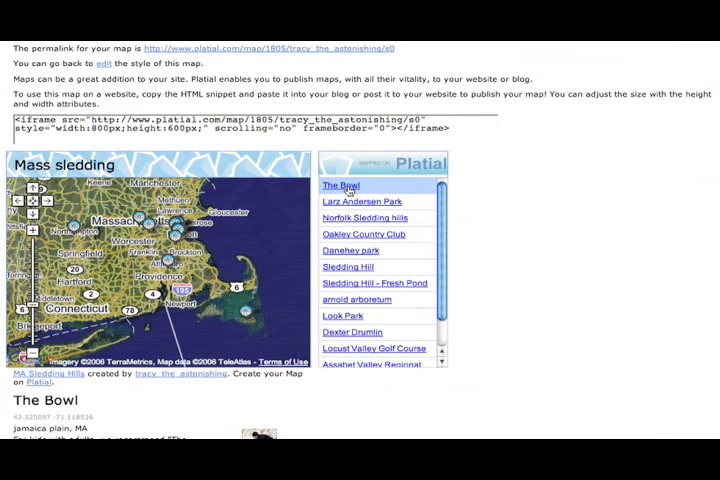
{"action": "scroll", "scroll_direction": "down", "scroll_amount": 3}
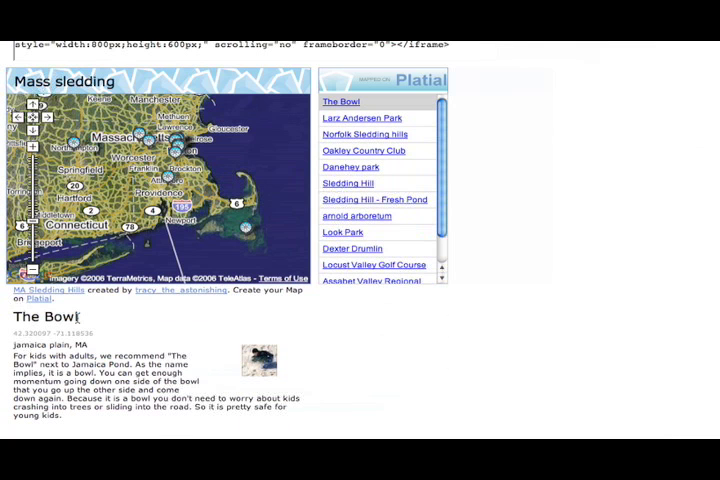
{"action": "mouse_move", "coordinate": [348, 352]}
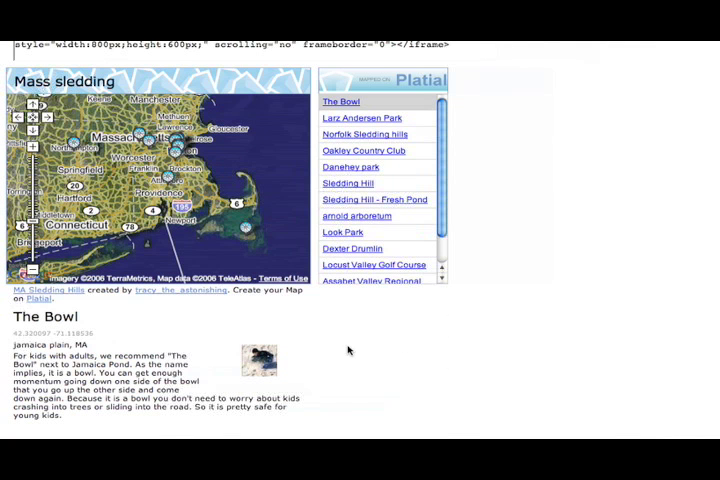
{"action": "scroll", "scroll_direction": "up", "scroll_amount": 3}
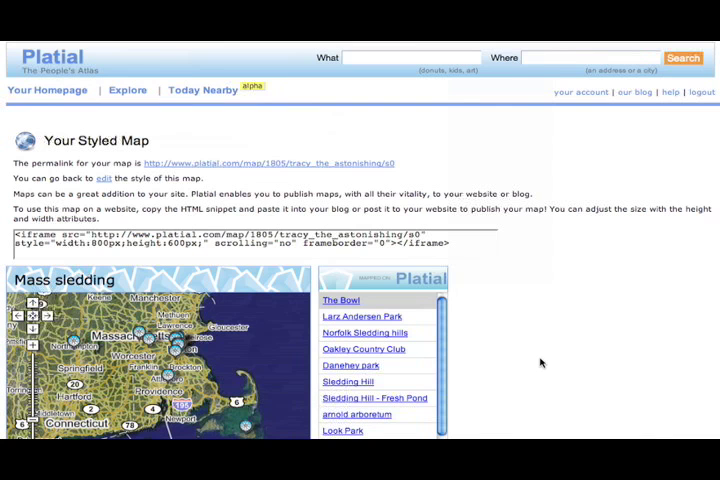
{"action": "mouse_move", "coordinate": [100, 178]}
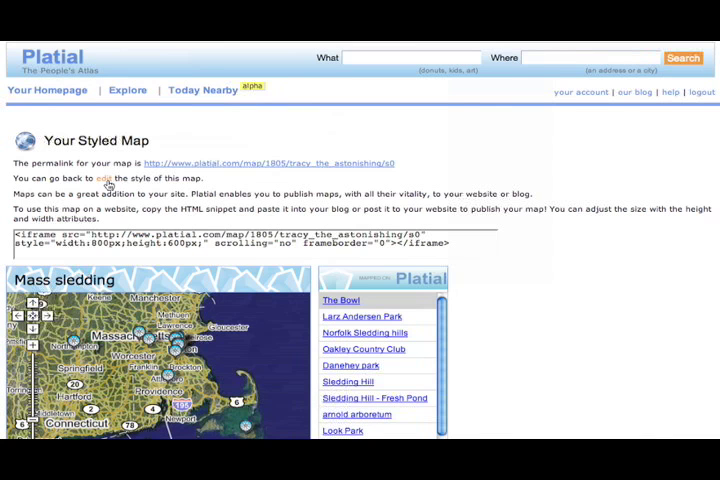
{"action": "mouse_move", "coordinate": [264, 180]}
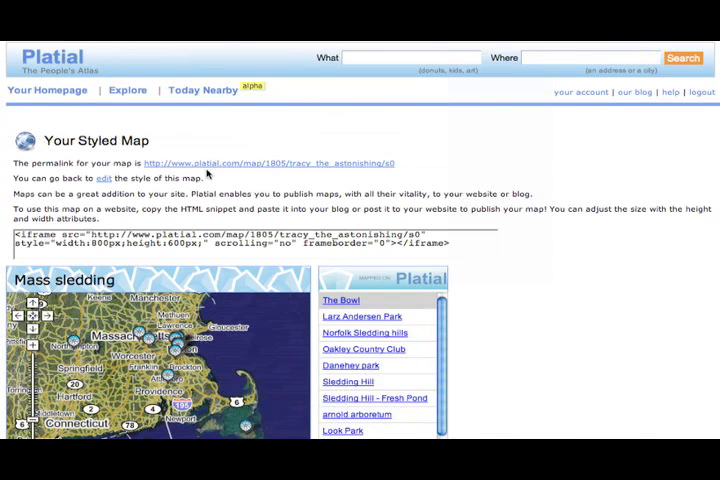
{"action": "mouse_move", "coordinate": [400, 170]}
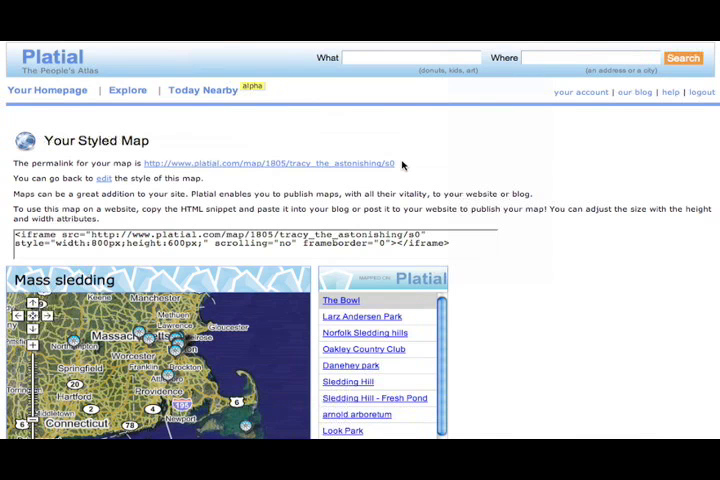
{"action": "mouse_move", "coordinate": [218, 150]}
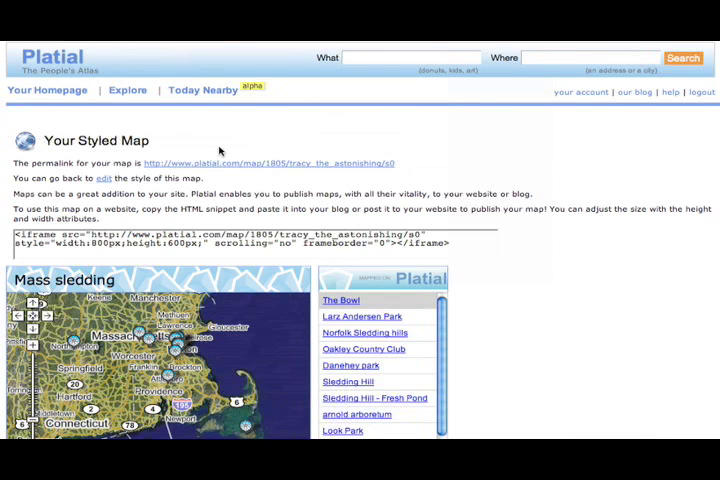
{"action": "mouse_move", "coordinate": [512, 214]}
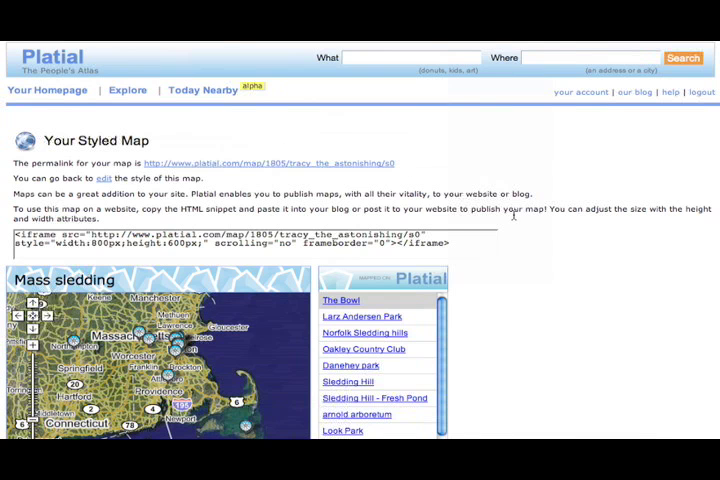
{"action": "mouse_move", "coordinate": [370, 164]}
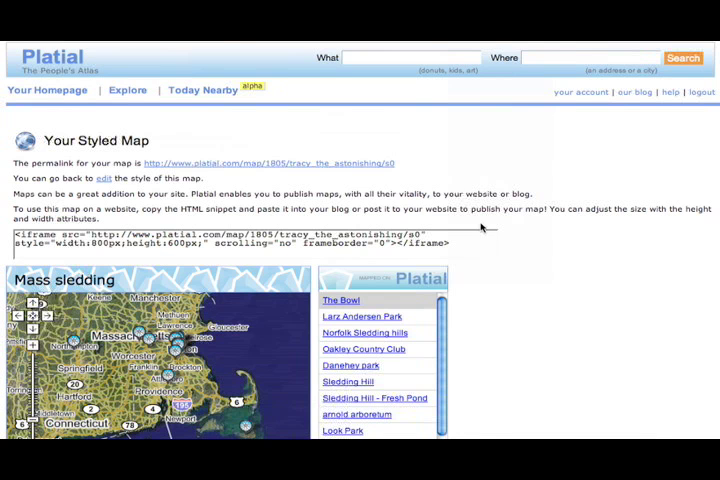
{"action": "scroll", "scroll_direction": "down", "scroll_amount": 3}
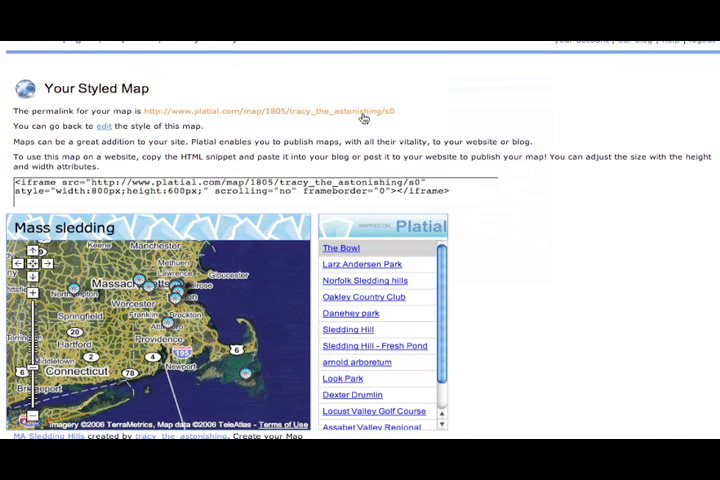
{"action": "mouse_move", "coordinate": [528, 236]}
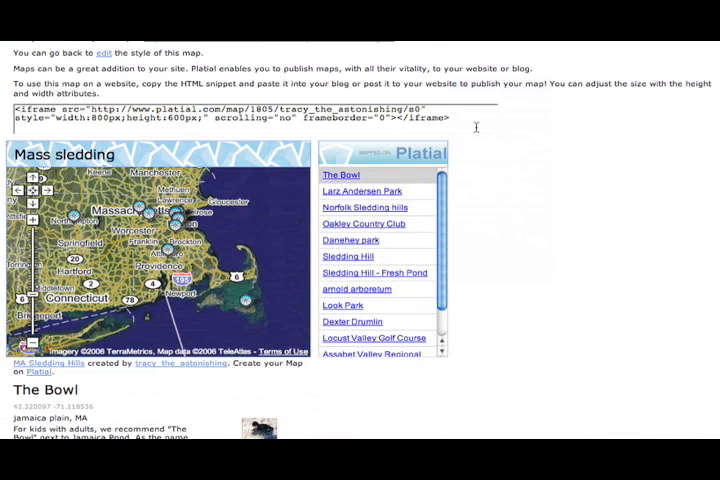
Select the whole iframe embed code snippet for the Mass sledding map.
{"action": "triple_click", "coordinate": [230, 108]}
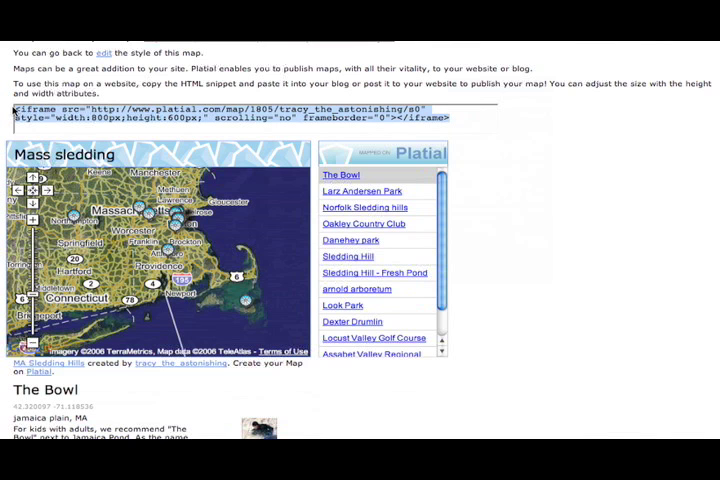
{"action": "mouse_move", "coordinate": [396, 62]}
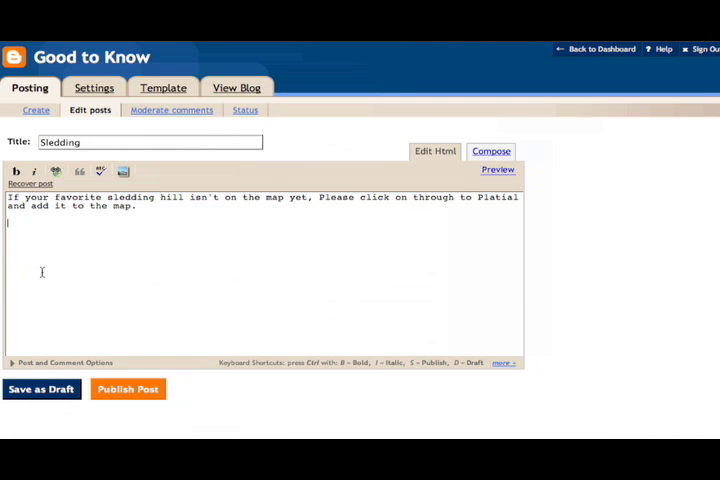
Paste the Platial iframe embed code into the Sledding post body below its text.
{"action": "type", "text": "<iframe src=\"http://www.platial.com/map/1805/tracy_the_astonishing/s0\" style=\"width:800px;height:600px;\" scrolling=\"no\" frameBorder=\"0\"></iframe>"}
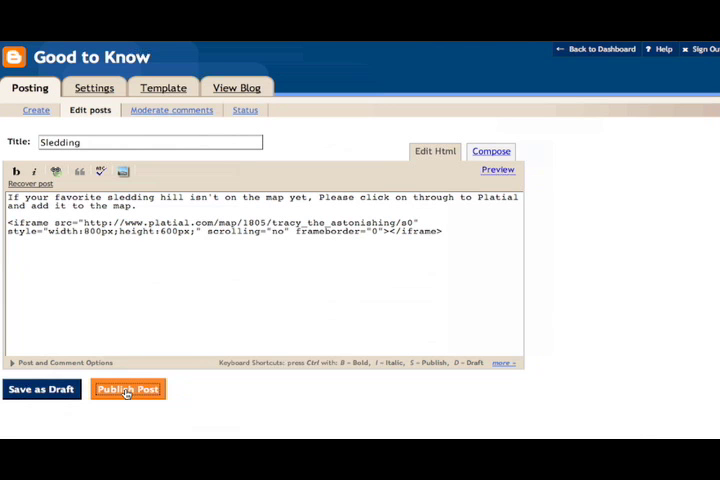
{"action": "mouse_move", "coordinate": [604, 312]}
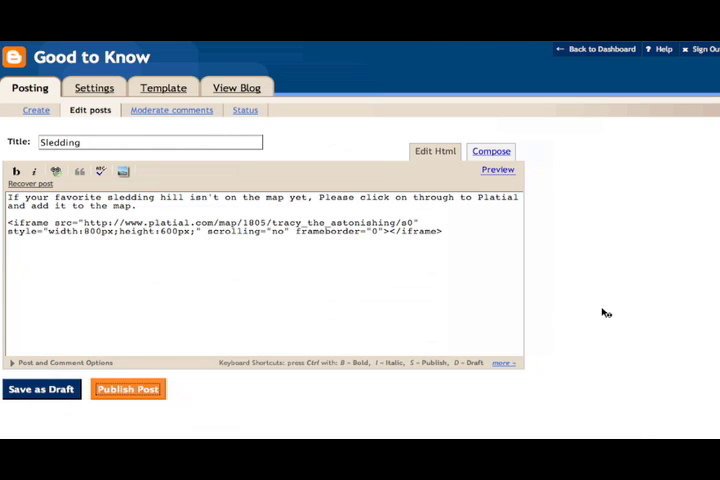
{"action": "mouse_move", "coordinate": [388, 114]}
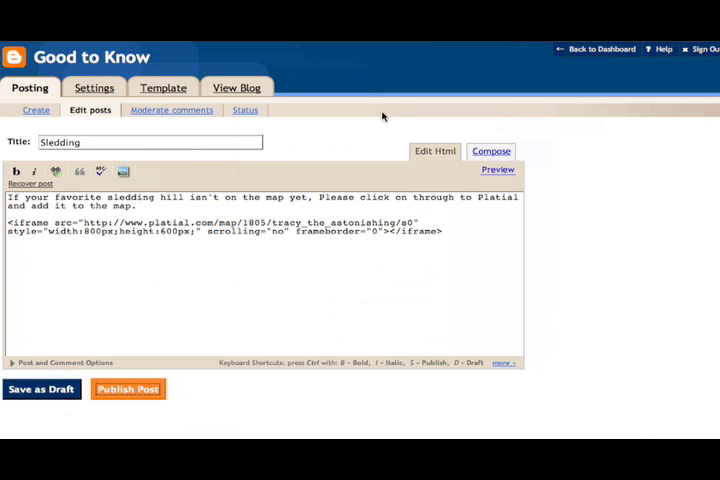
Publish the Sledding post and view it live on the Good to Know blog.
{"action": "left_click", "coordinate": [128, 388]}
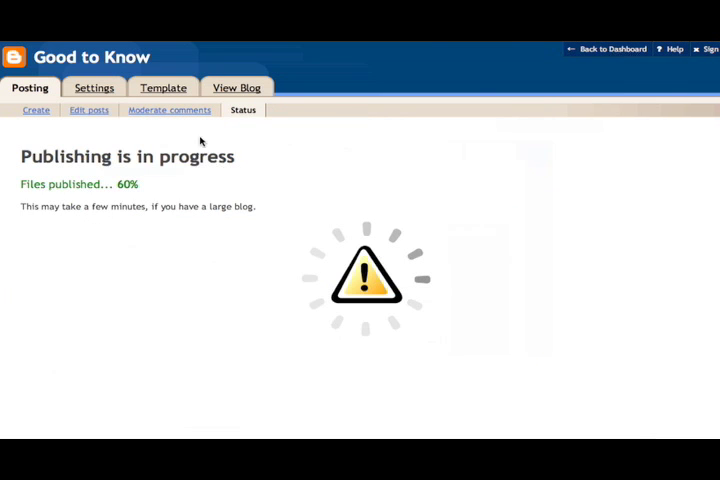
{"action": "mouse_move", "coordinate": [106, 130]}
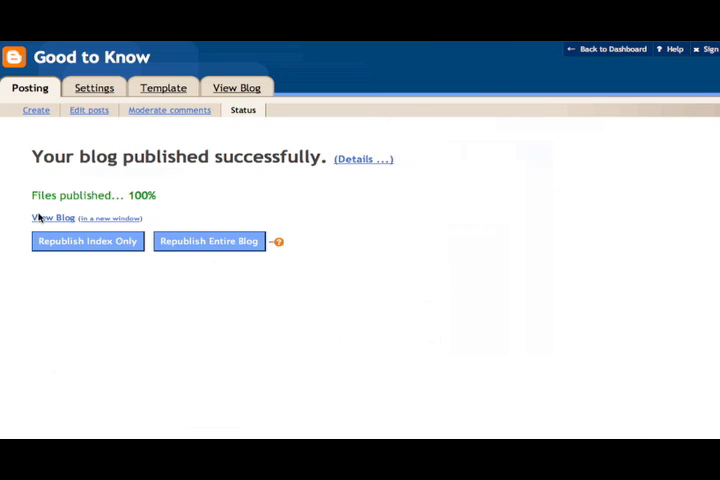
{"action": "left_click", "coordinate": [52, 216]}
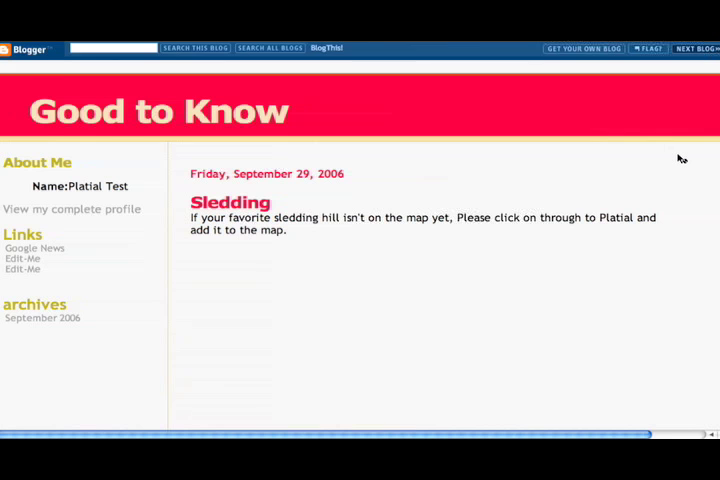